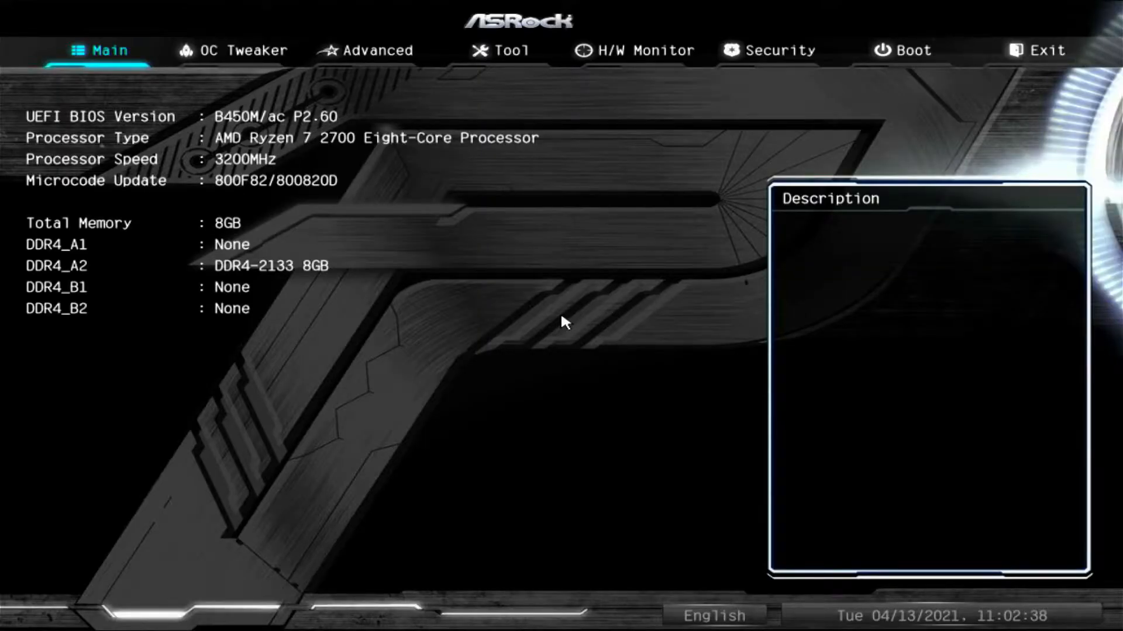
mouse_move(200, 151)
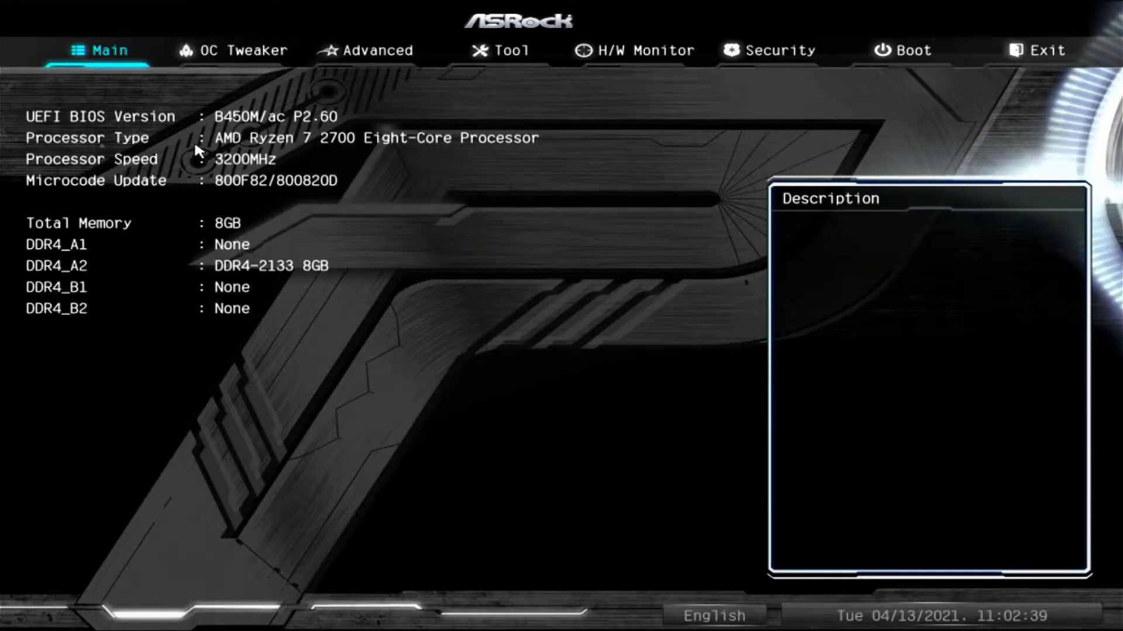
mouse_move(307, 141)
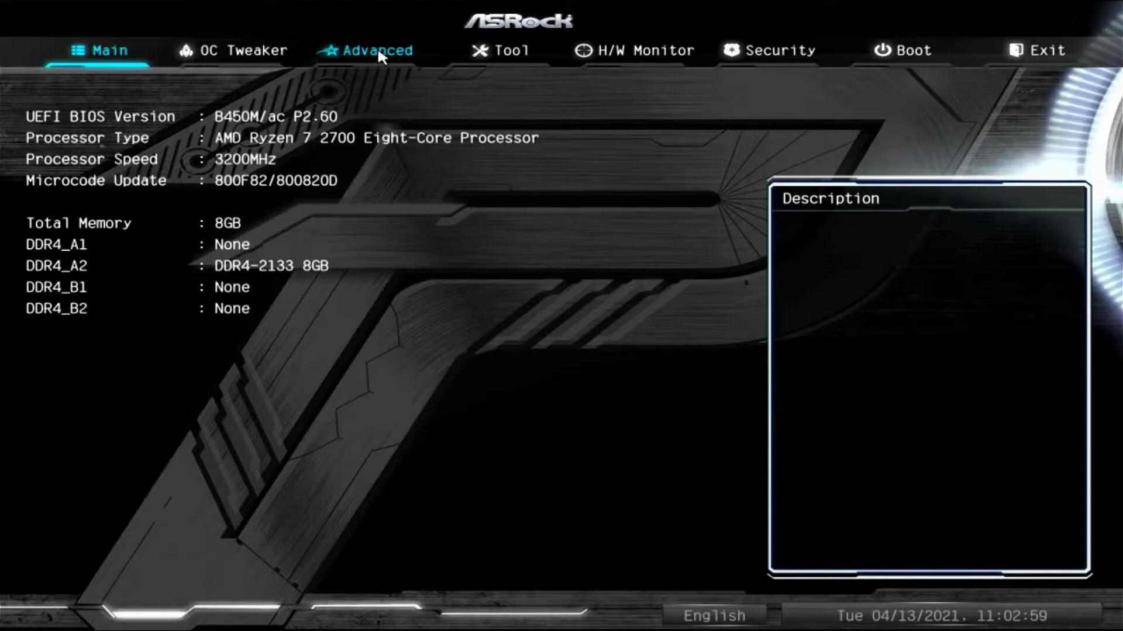
Navigate via the Advanced page to the Boot page with LAN boot, Fast Boot and CSM
click(374, 51)
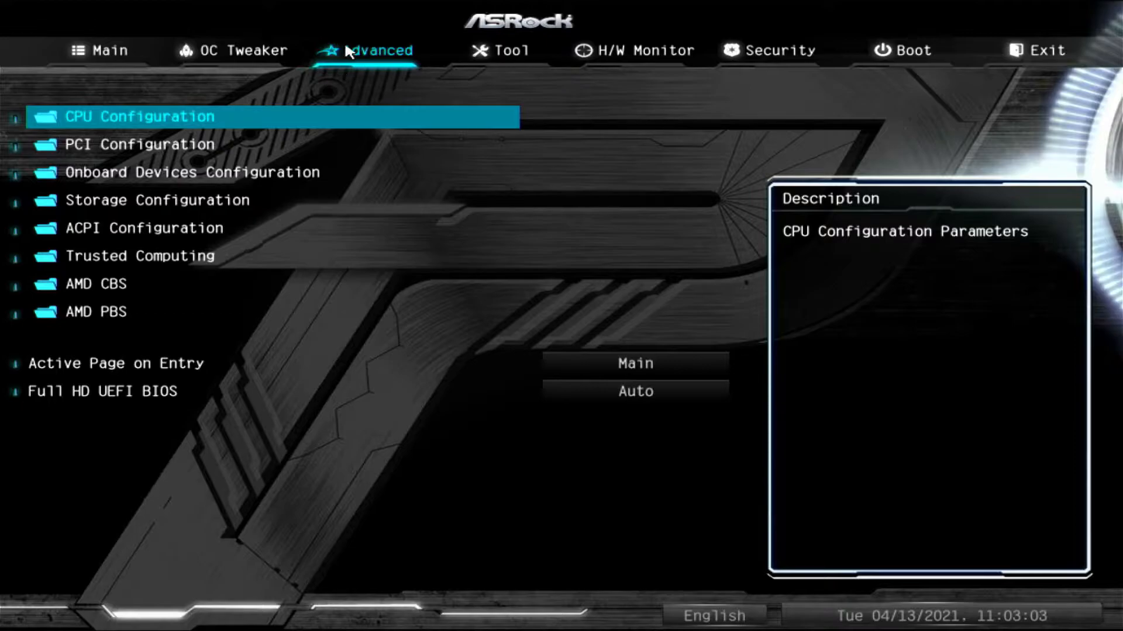
mouse_move(910, 51)
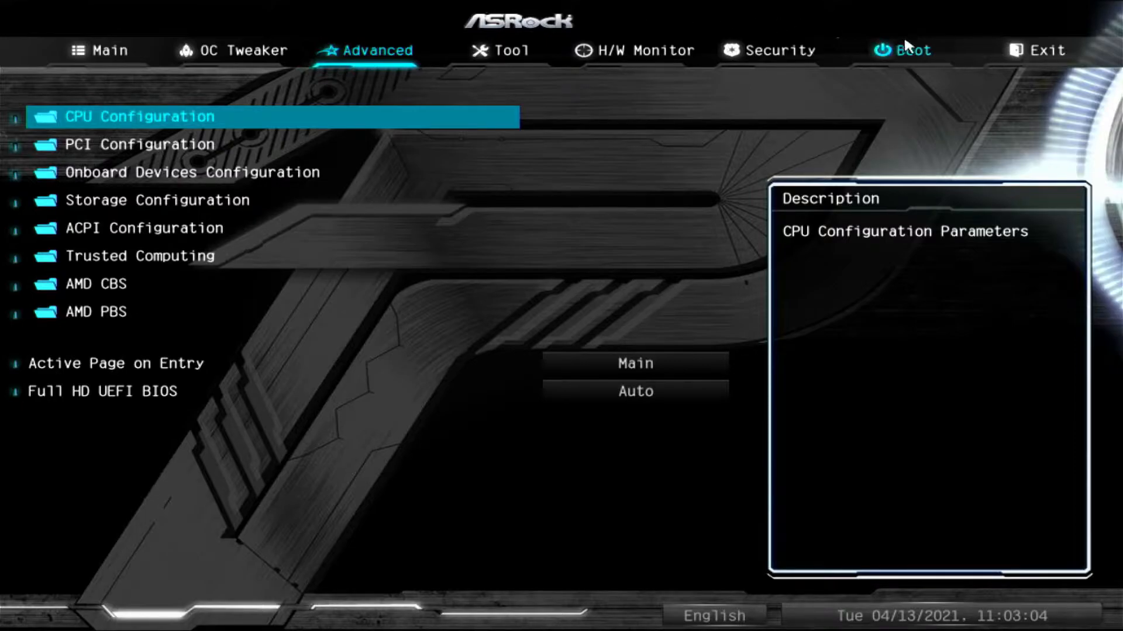
click(913, 50)
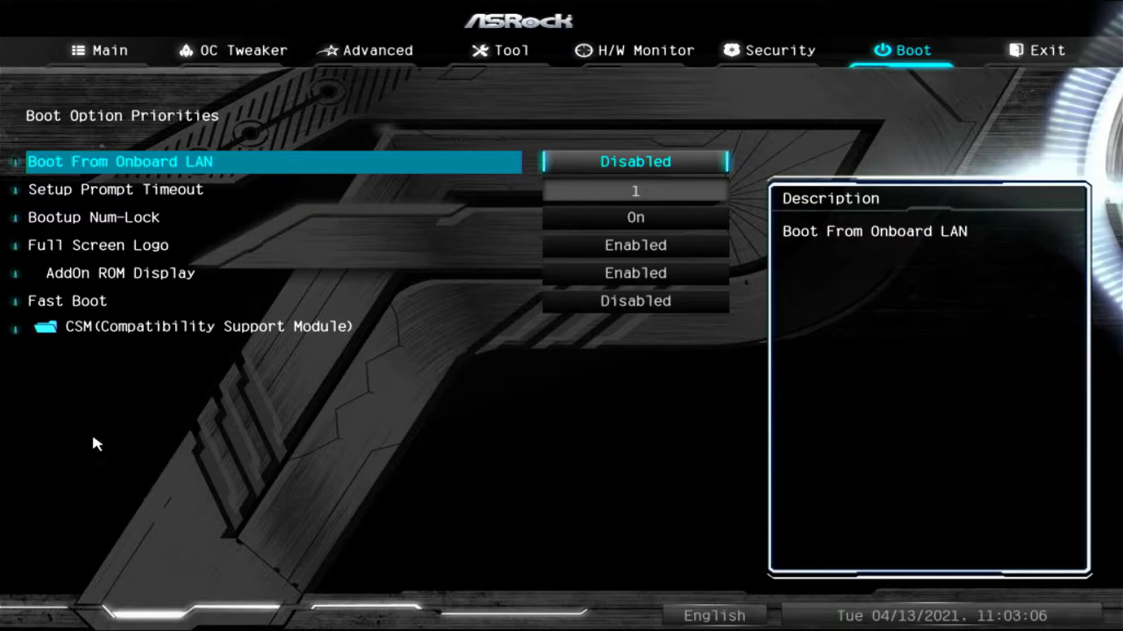
mouse_move(944, 109)
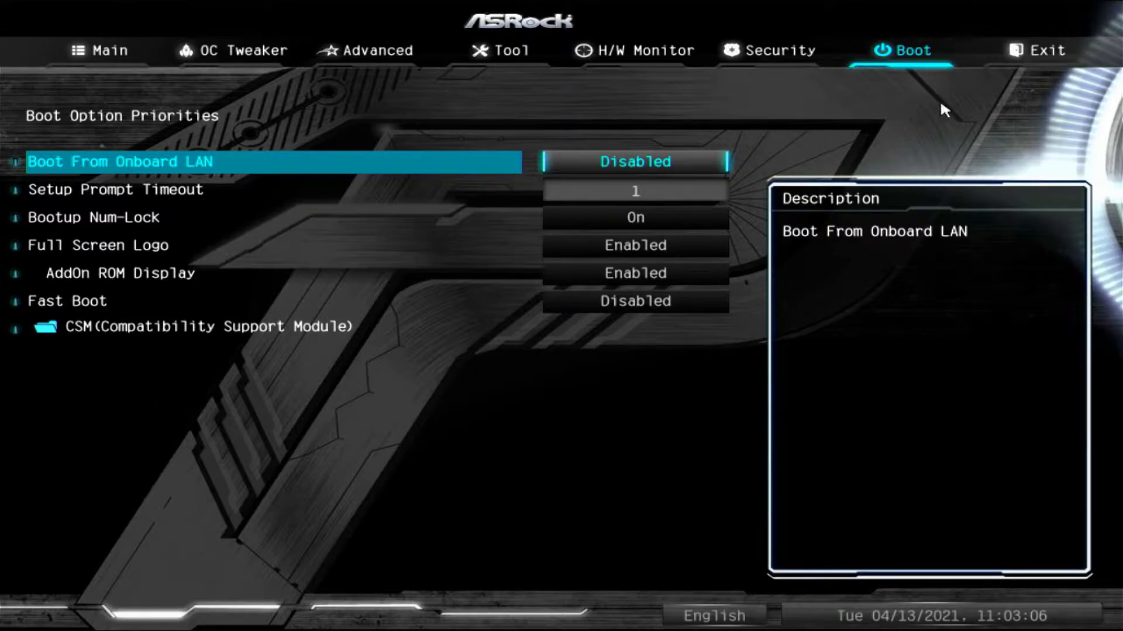
mouse_move(884, 142)
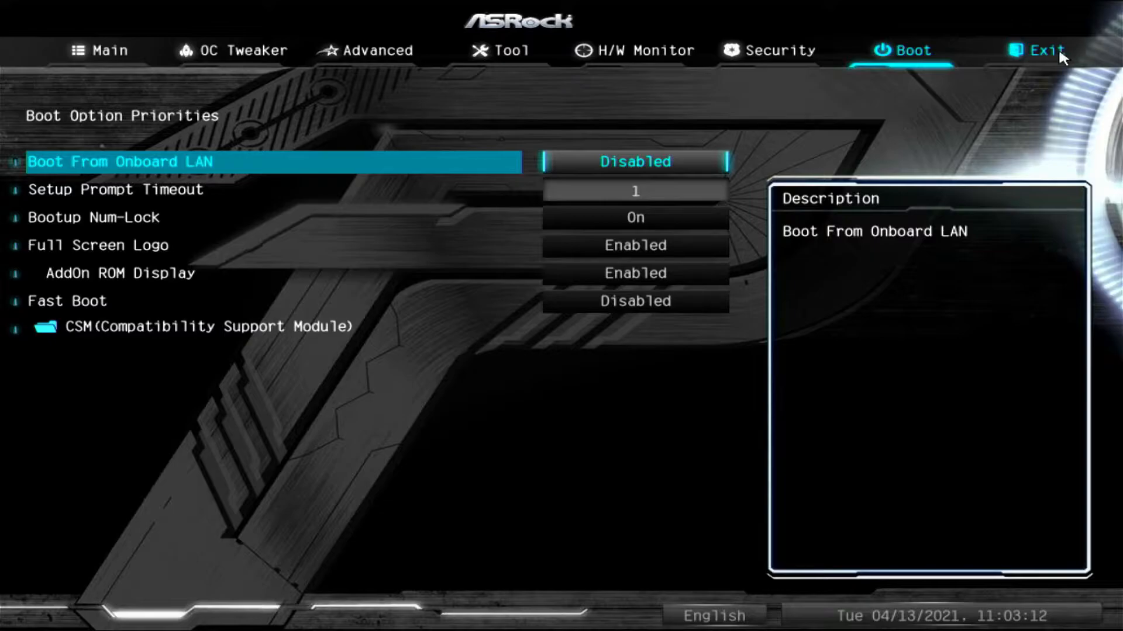
Switch to the Exit page with save, discard, defaults and boot override
click(1046, 50)
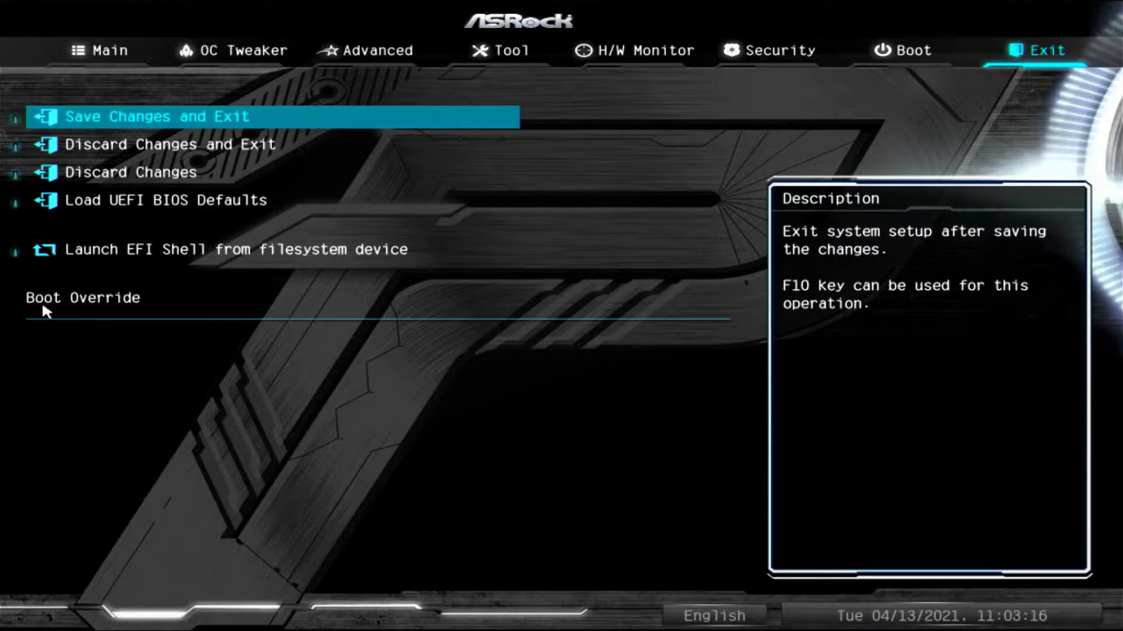
mouse_move(89, 402)
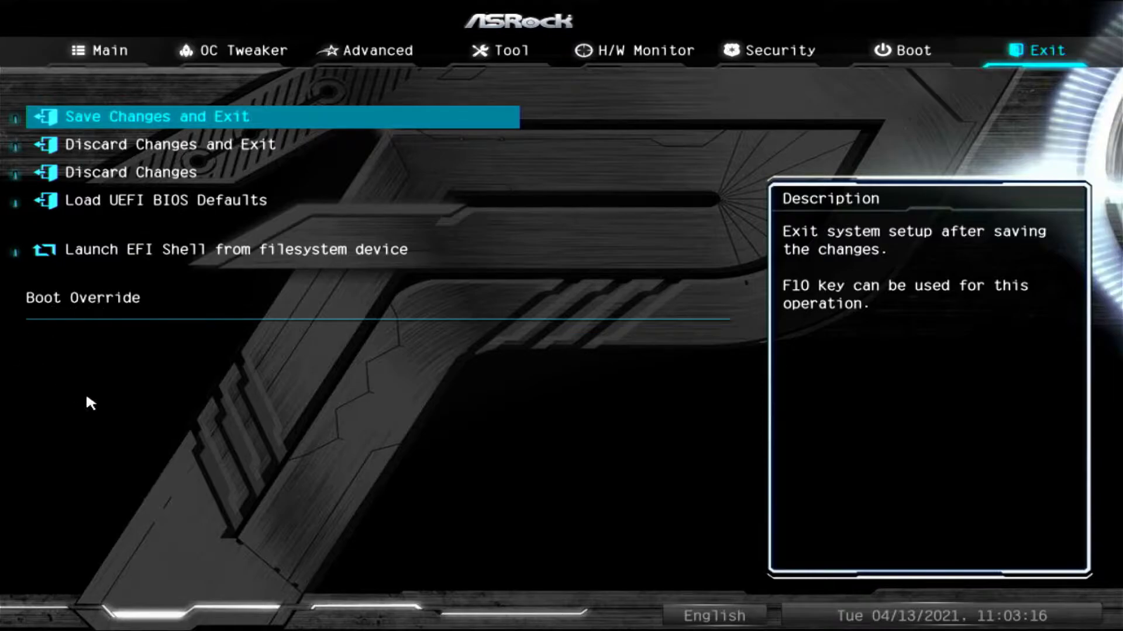
mouse_move(121, 351)
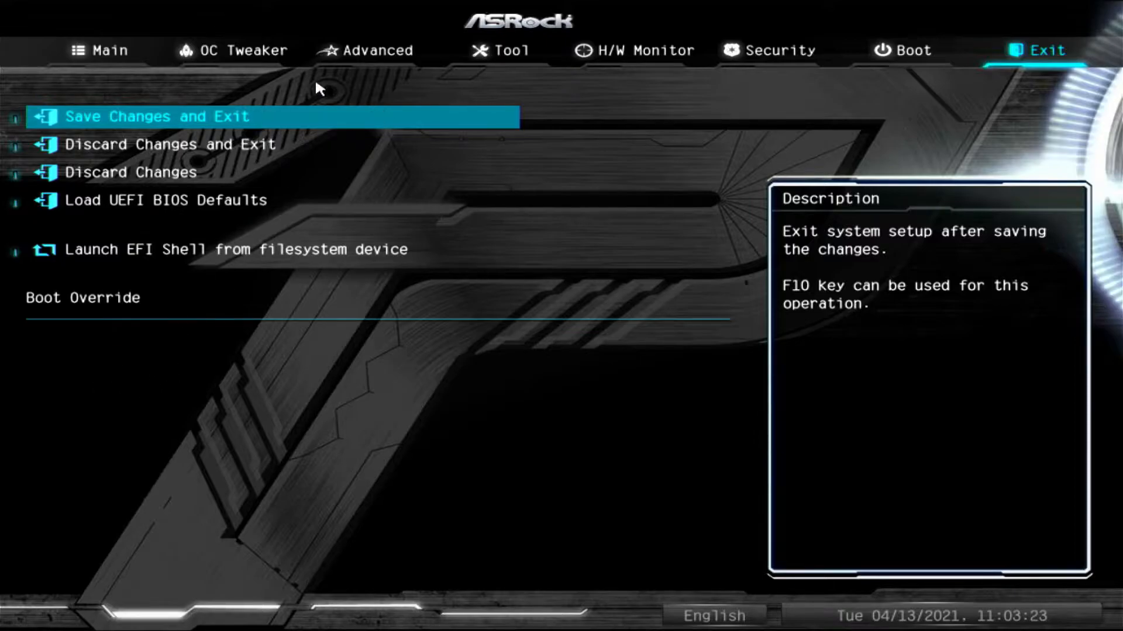
Return to the Advanced page listing CPU, PCI, storage, ACPI and AMD submenus
click(375, 50)
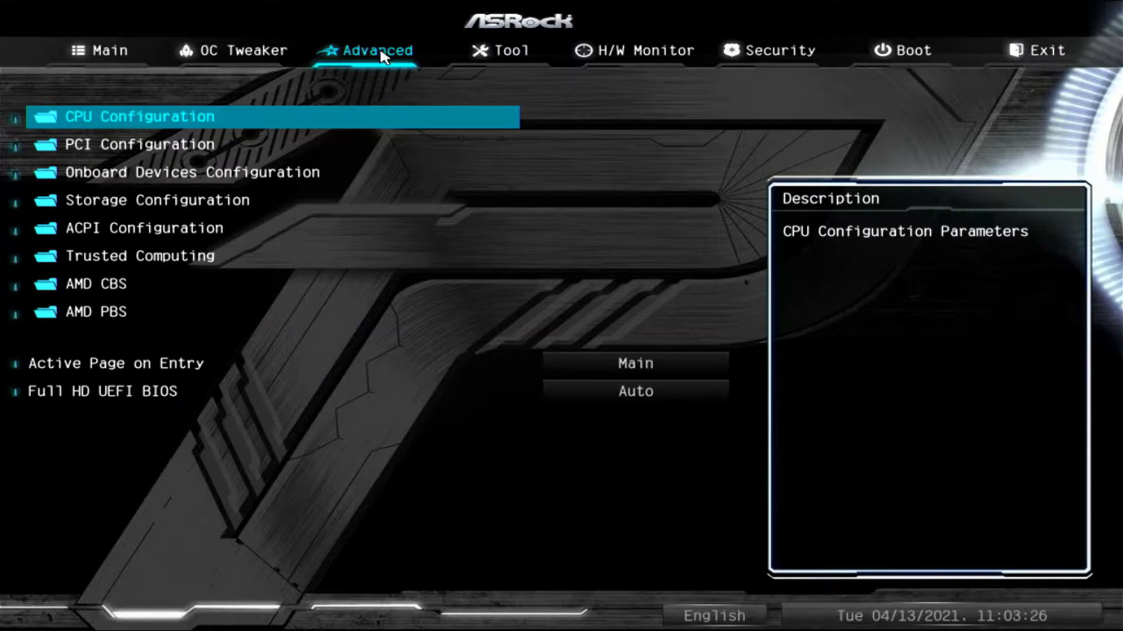
mouse_move(118, 199)
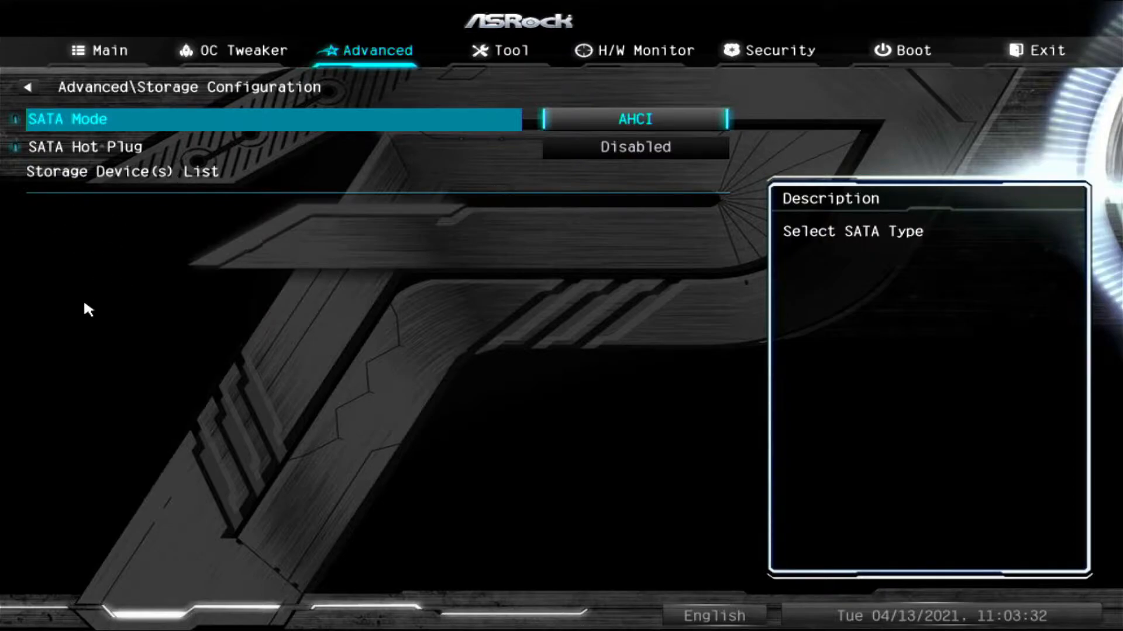
mouse_move(171, 393)
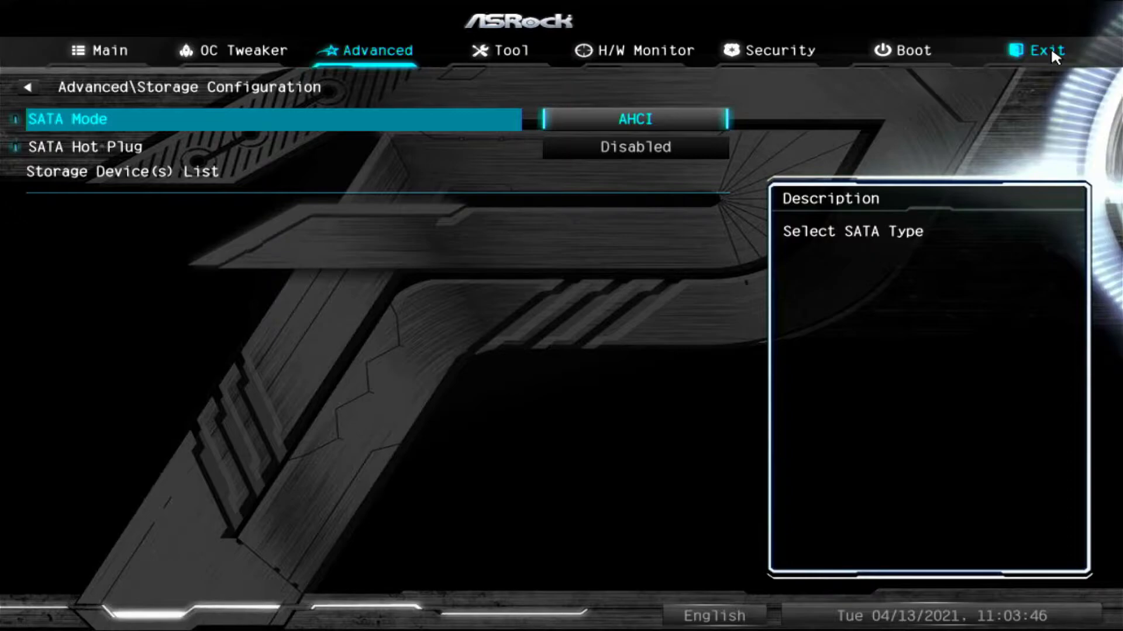
Go back to the Exit page with save-and-exit and discard options
click(1045, 51)
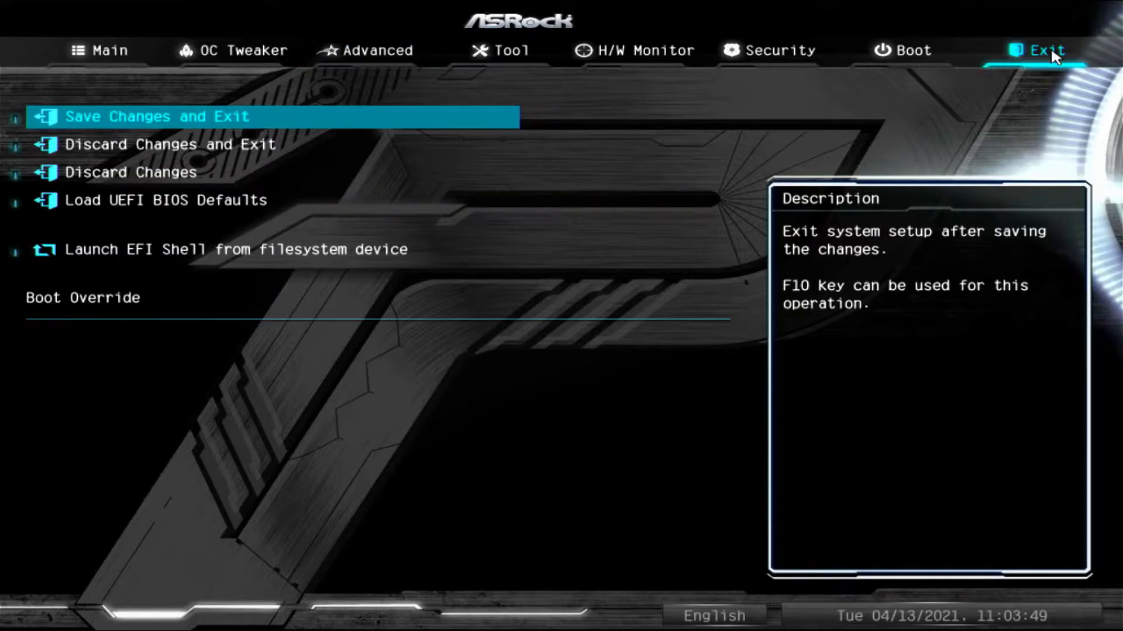
mouse_move(438, 133)
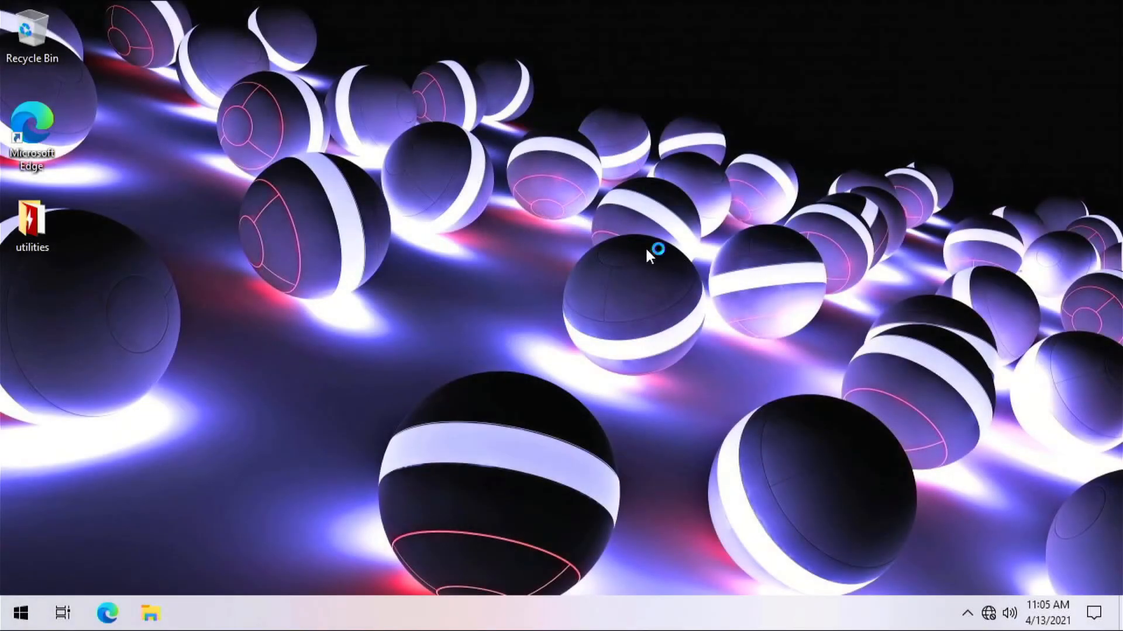
mouse_move(323, 346)
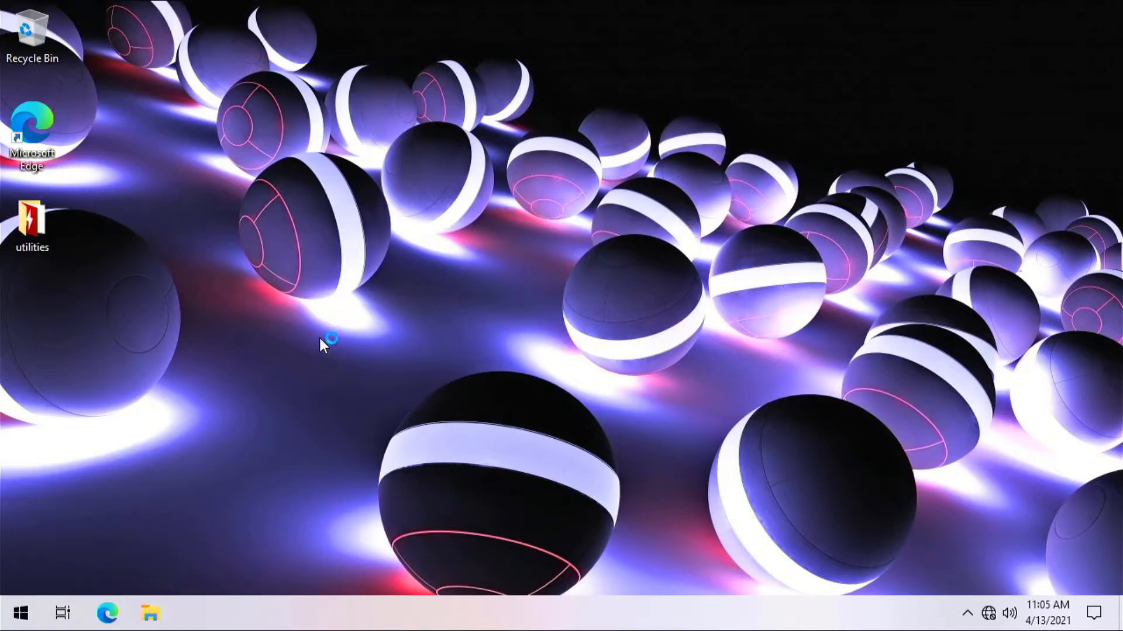